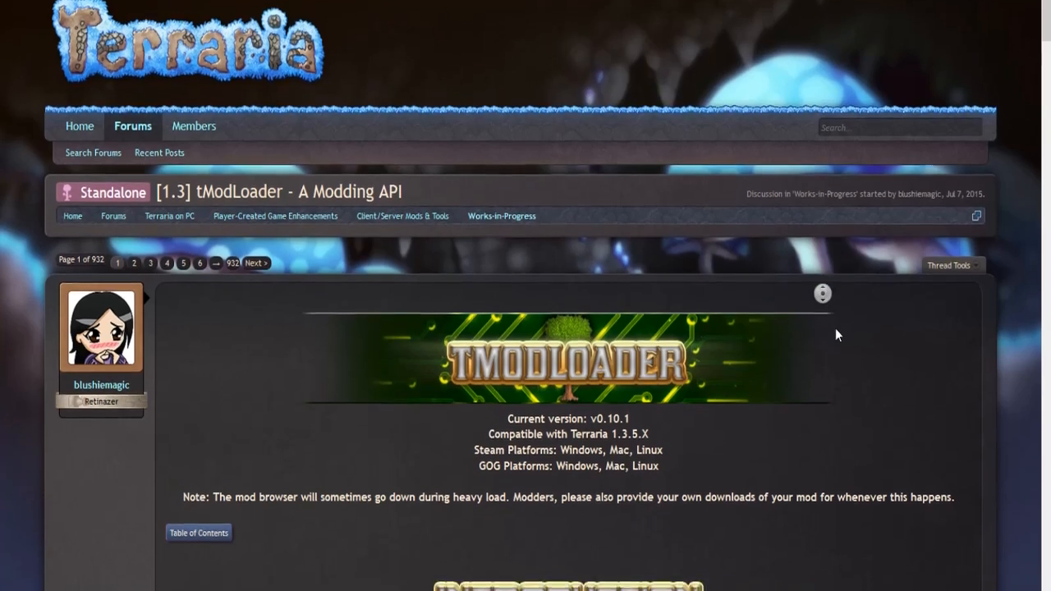
- Scroll the tModLoader thread down to the v0.10.1 direct download links
{"action": "scroll", "scroll_direction": "down", "scroll_amount": 3}
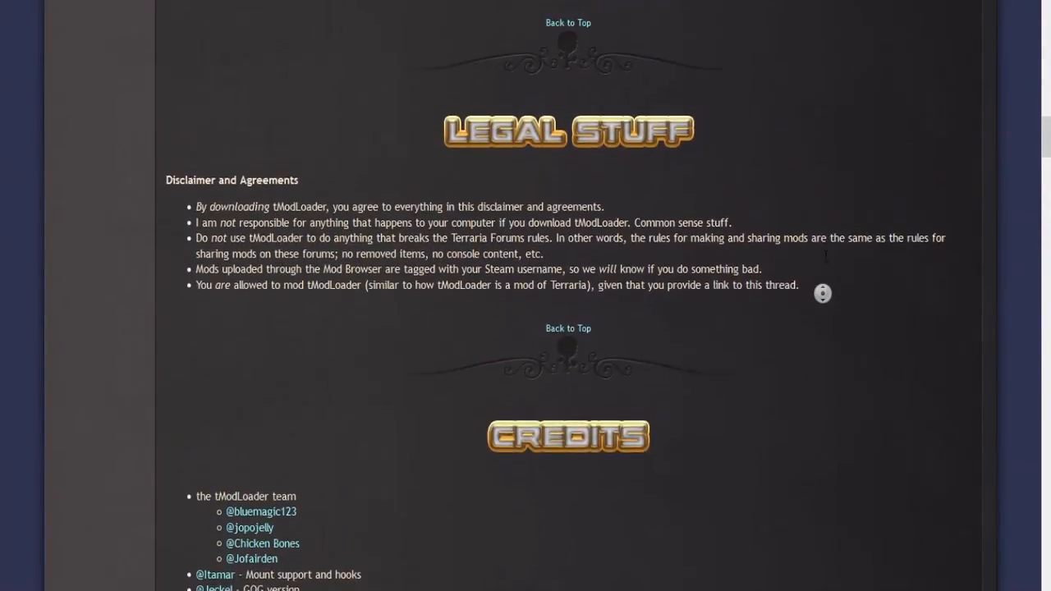
{"action": "scroll", "scroll_direction": "down", "scroll_amount": 3}
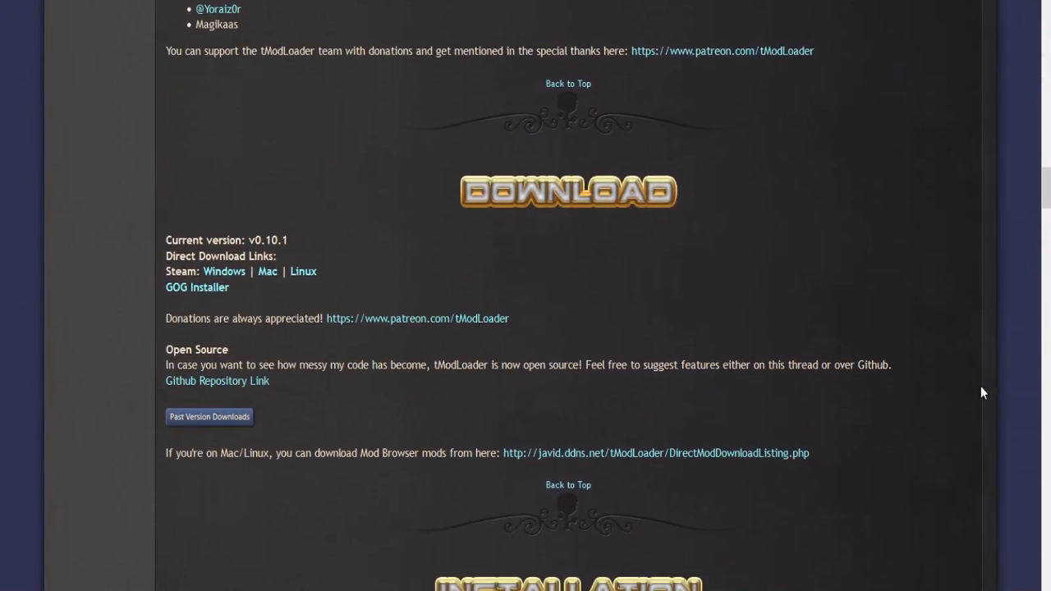
{"action": "mouse_move", "coordinate": [244, 286]}
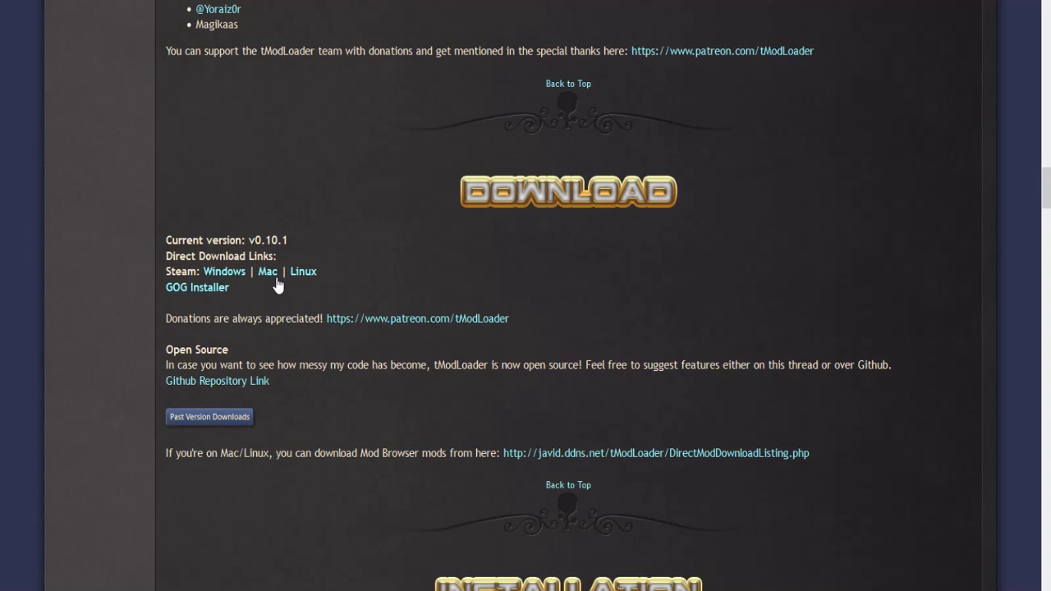
{"action": "mouse_move", "coordinate": [328, 284]}
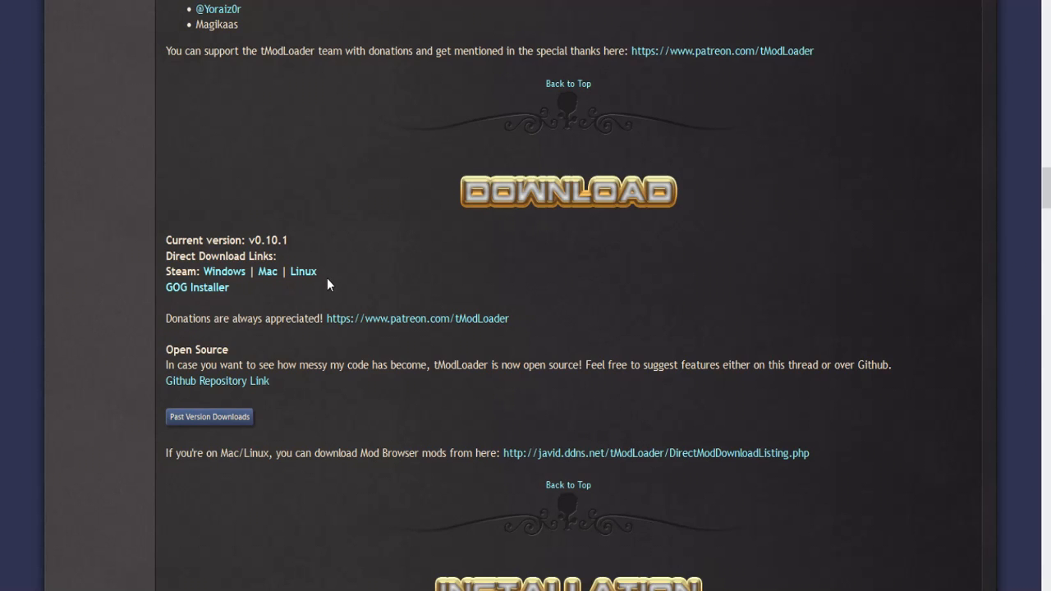
{"action": "mouse_move", "coordinate": [303, 272]}
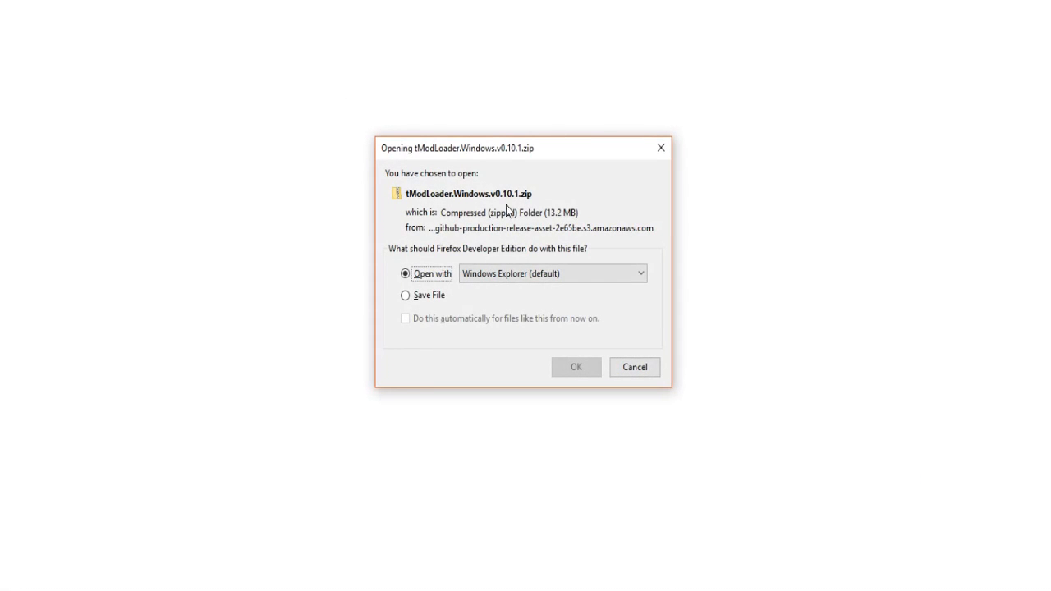
- Save tModLoader.Windows.v0.10.1.zip to disk rather than opening it
{"action": "left_click", "coordinate": [404, 294]}
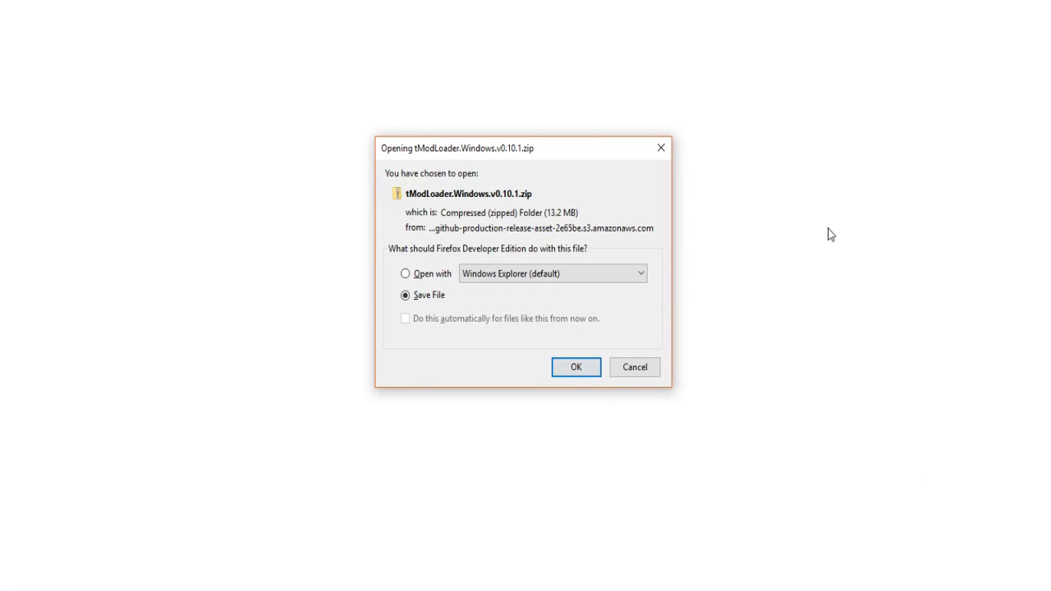
{"action": "left_click", "coordinate": [576, 367]}
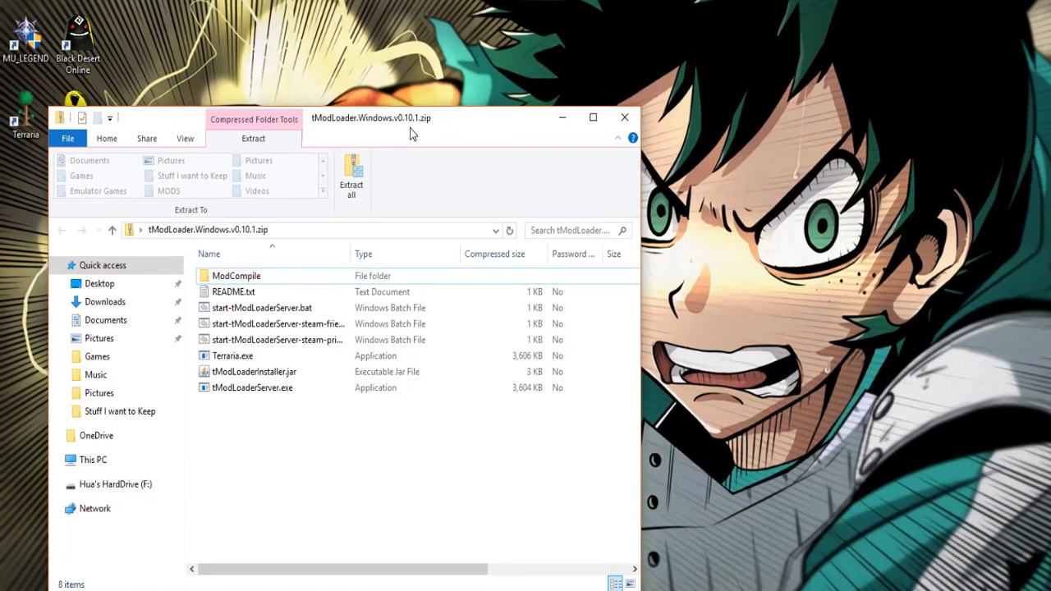
{"action": "mouse_move", "coordinate": [473, 161]}
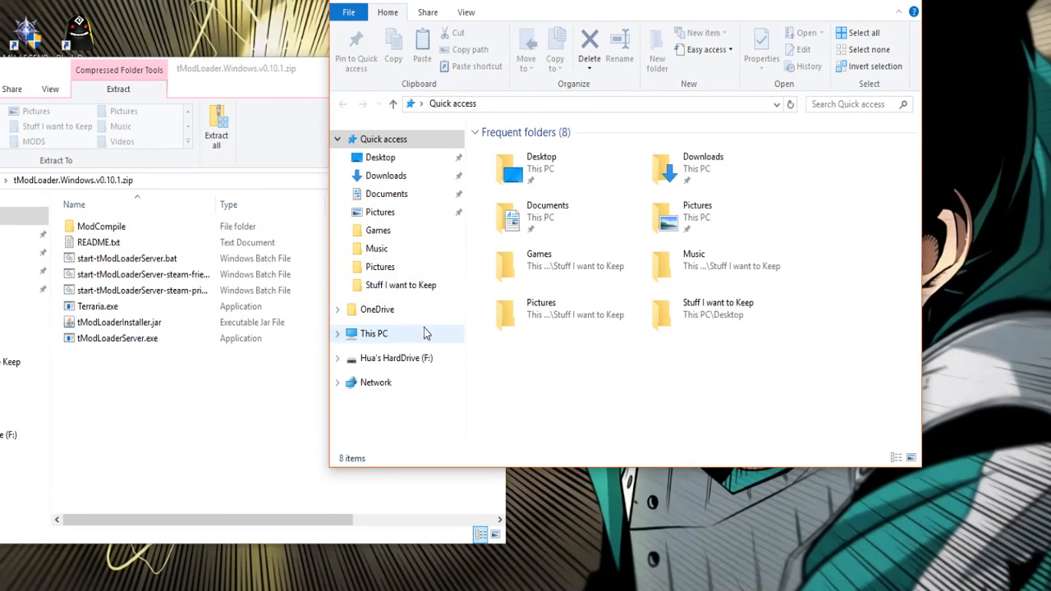
{"action": "mouse_move", "coordinate": [388, 334]}
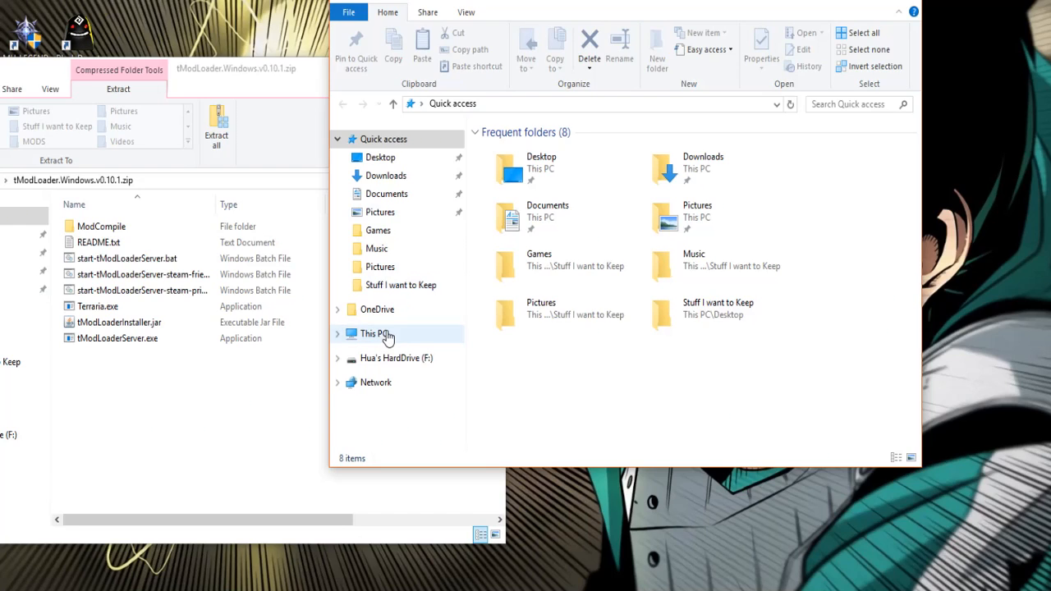
- Browse from This PC into the Windows (C:) drive and Program Files (x86)
{"action": "left_click", "coordinate": [374, 334]}
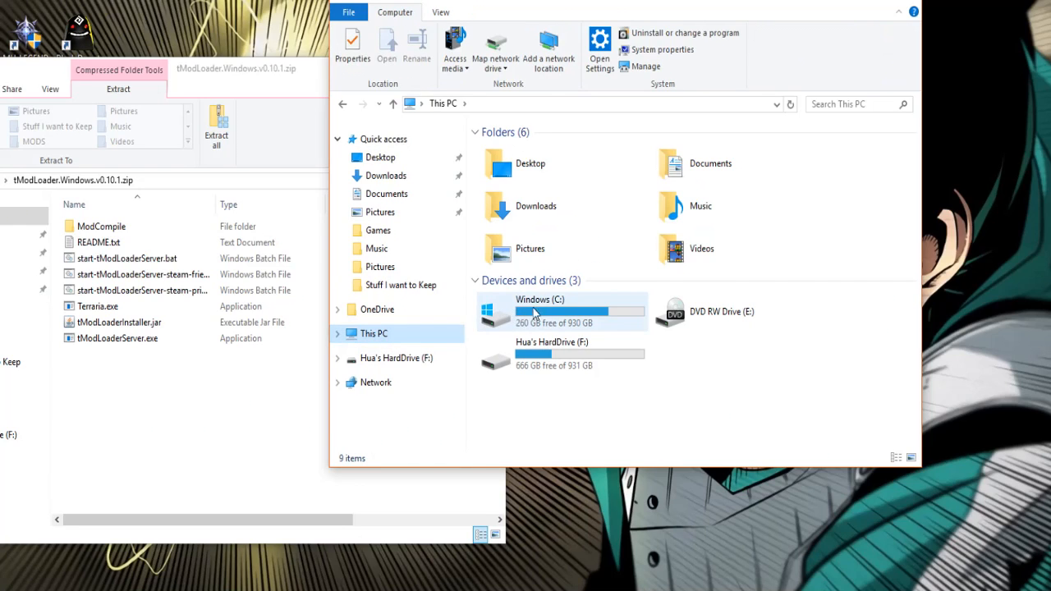
{"action": "left_click", "coordinate": [561, 311]}
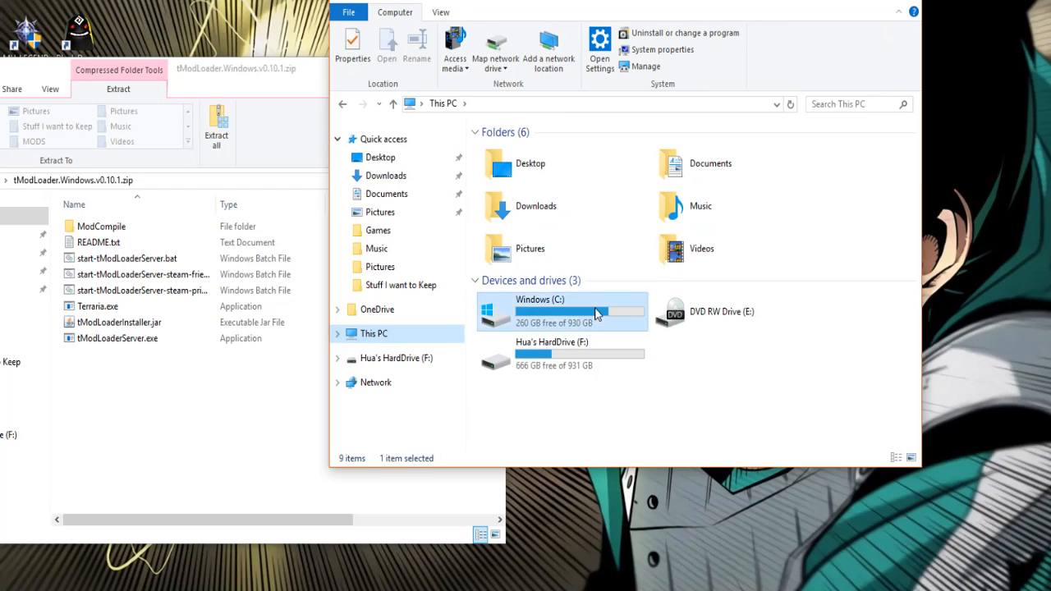
{"action": "double_click", "coordinate": [539, 311]}
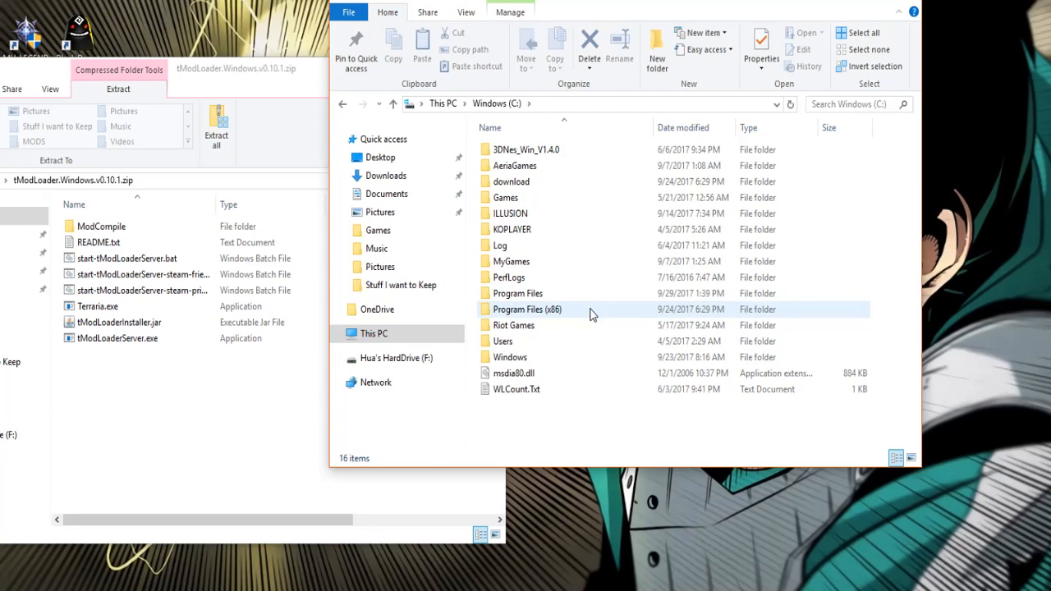
{"action": "mouse_move", "coordinate": [573, 316]}
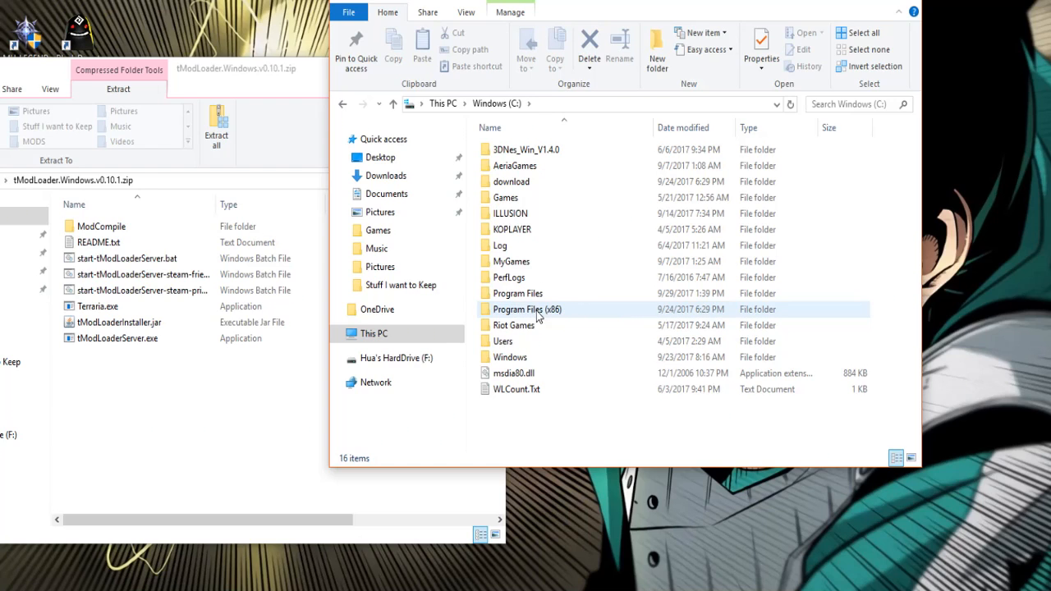
{"action": "double_click", "coordinate": [527, 309]}
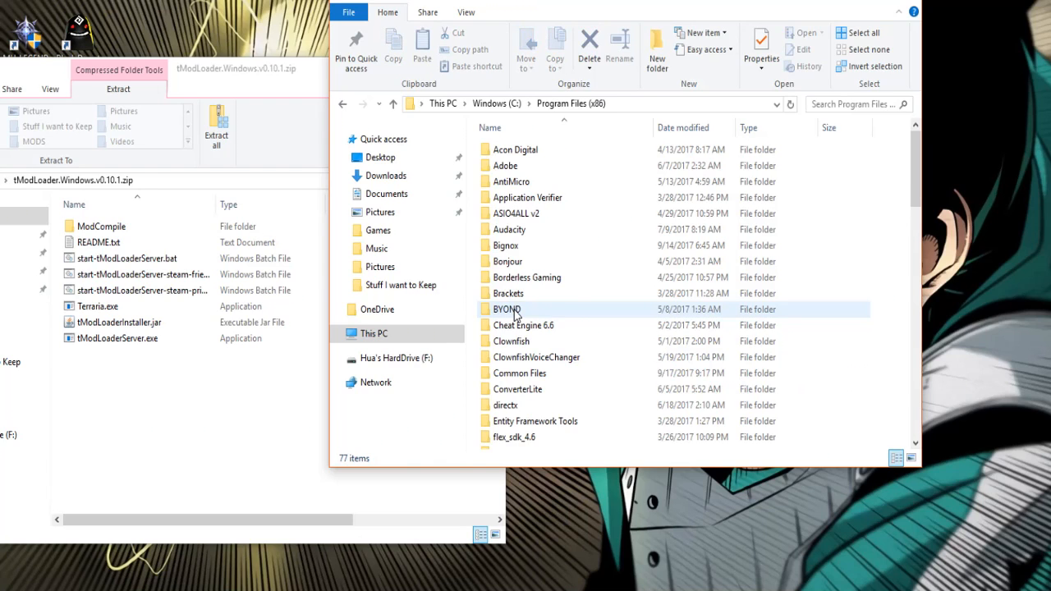
- Scroll down Steam's common folder and open the Terraria folder
{"action": "scroll", "scroll_direction": "down", "scroll_amount": 3}
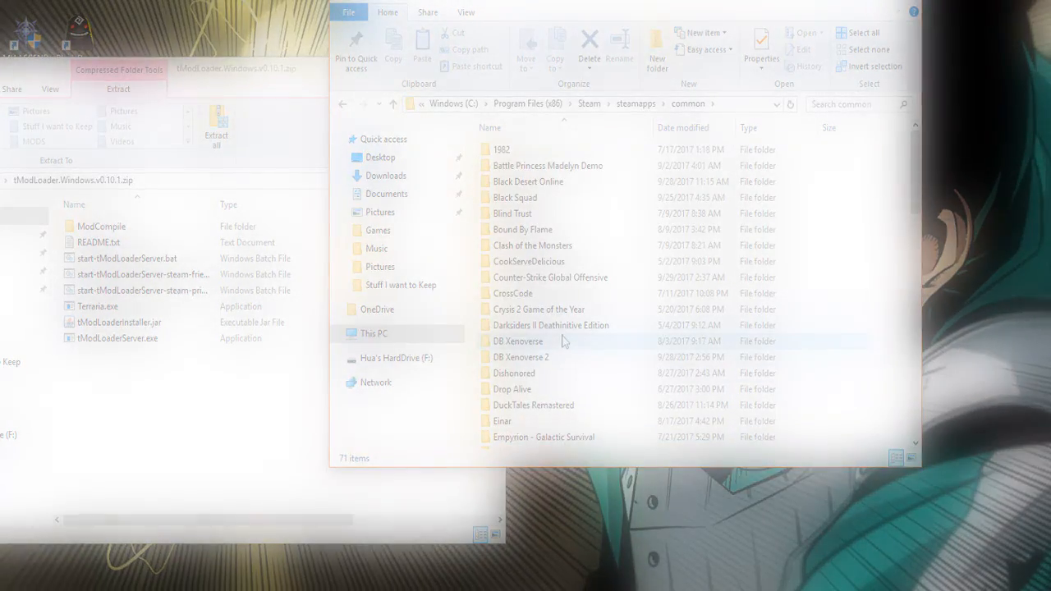
{"action": "scroll", "scroll_direction": "down", "scroll_amount": 3}
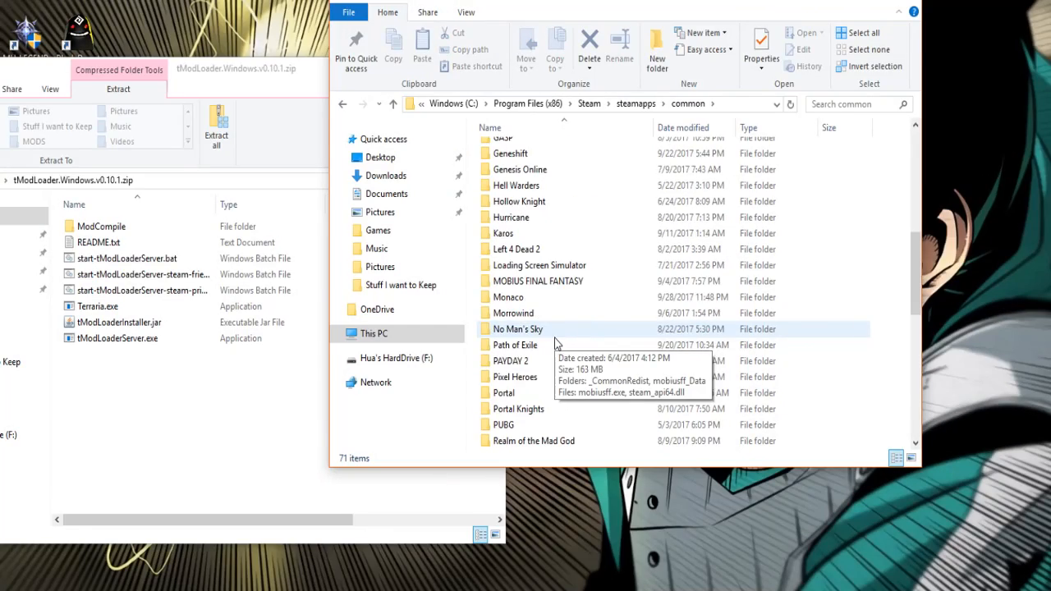
{"action": "scroll", "scroll_direction": "down", "scroll_amount": 3}
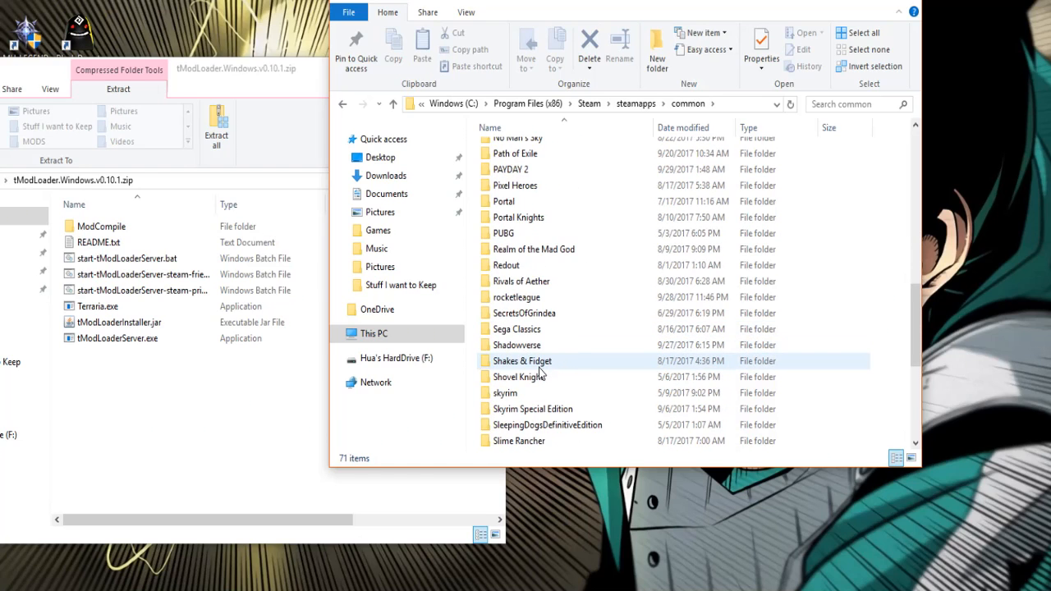
{"action": "scroll", "scroll_direction": "down", "scroll_amount": 3}
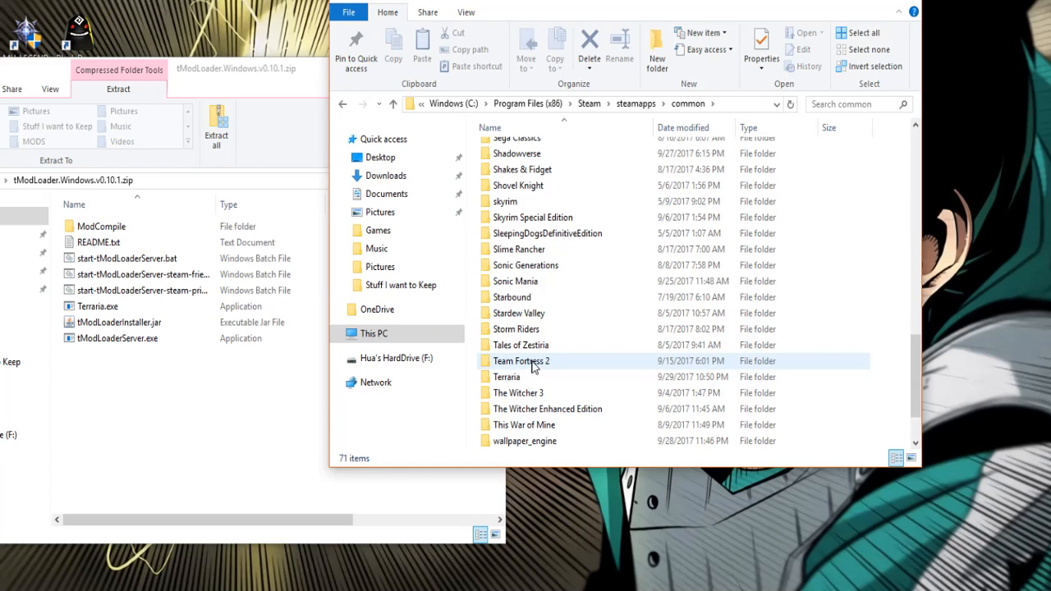
{"action": "double_click", "coordinate": [507, 377]}
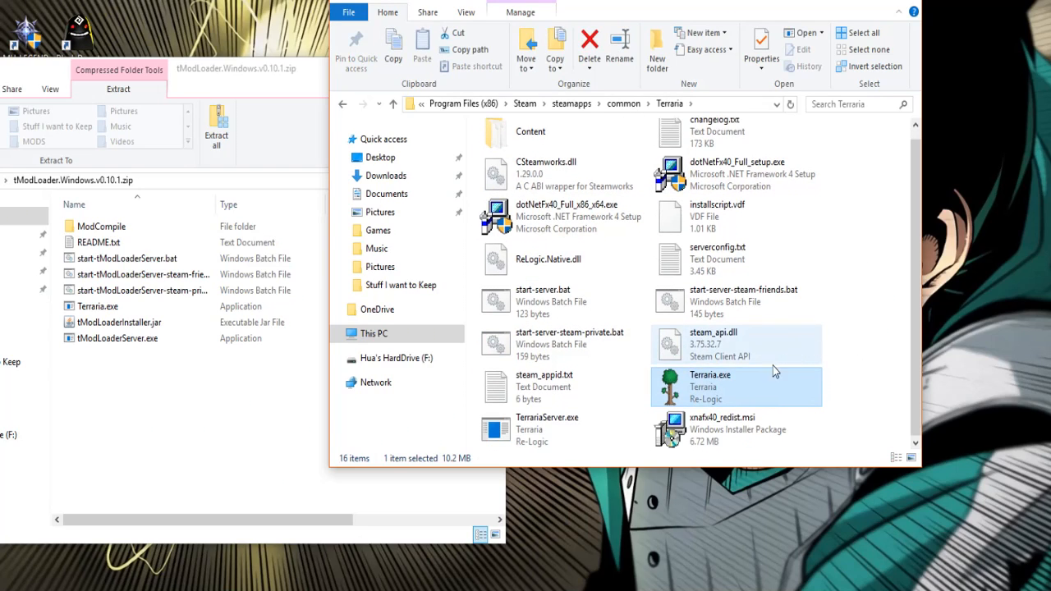
{"action": "mouse_move", "coordinate": [760, 386]}
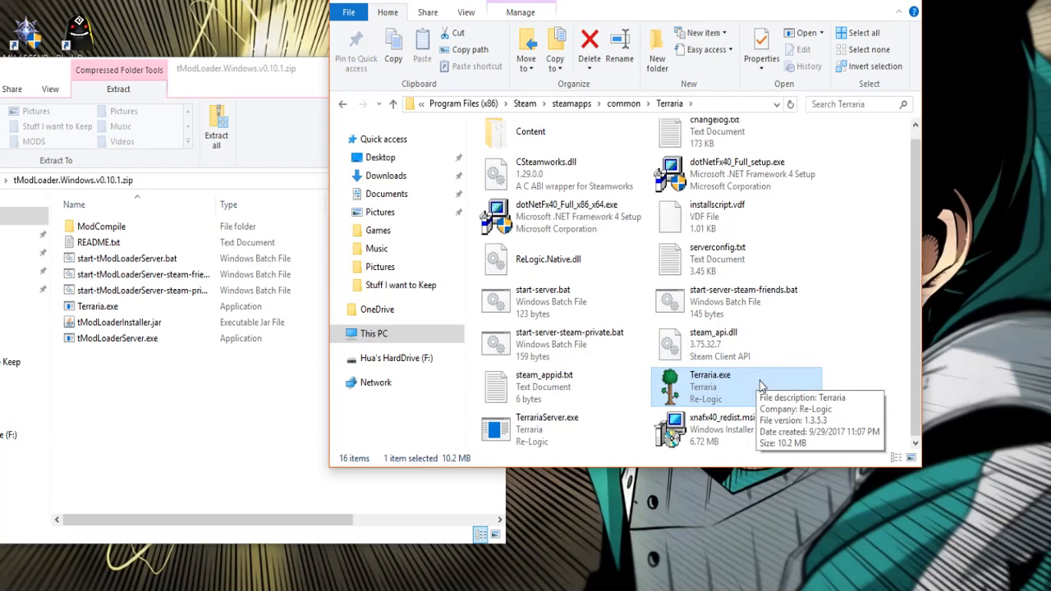
{"action": "mouse_move", "coordinate": [731, 397]}
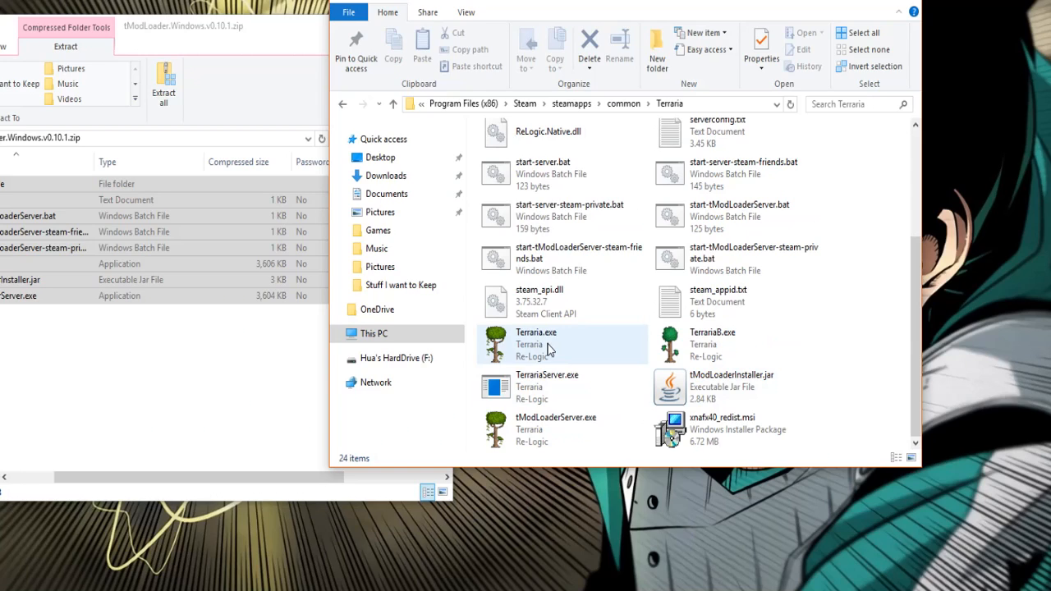
- Select and launch the new modded Terraria.exe from the Terraria folder
{"action": "left_click", "coordinate": [536, 344]}
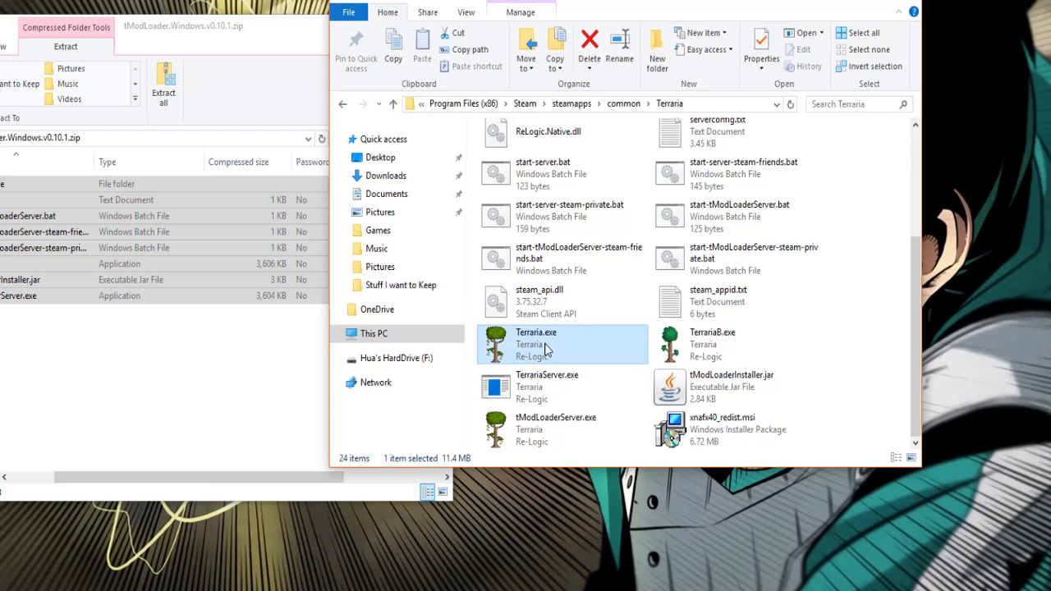
{"action": "mouse_move", "coordinate": [546, 348]}
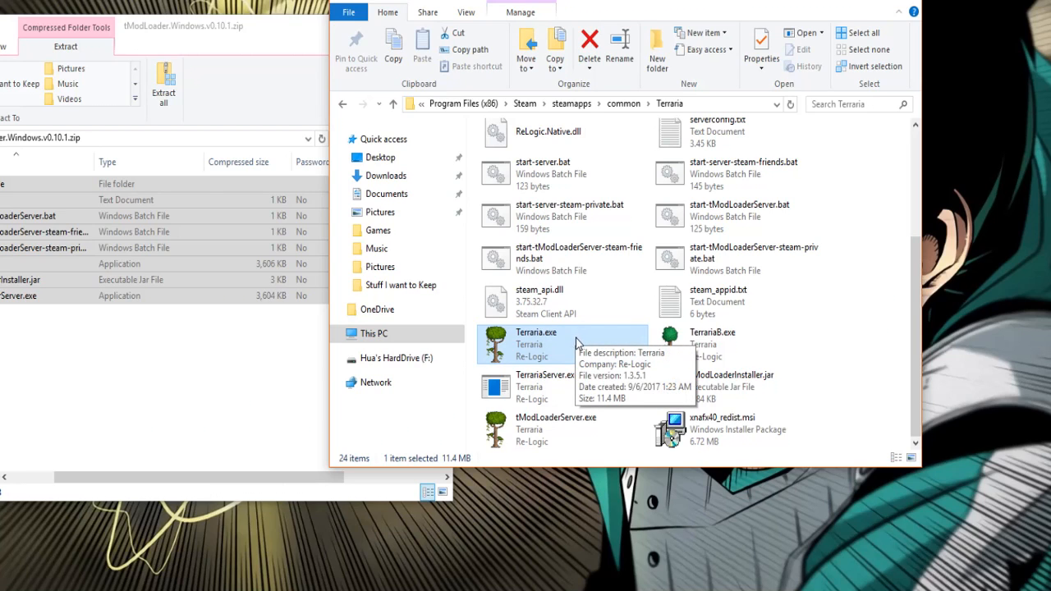
{"action": "mouse_move", "coordinate": [566, 353]}
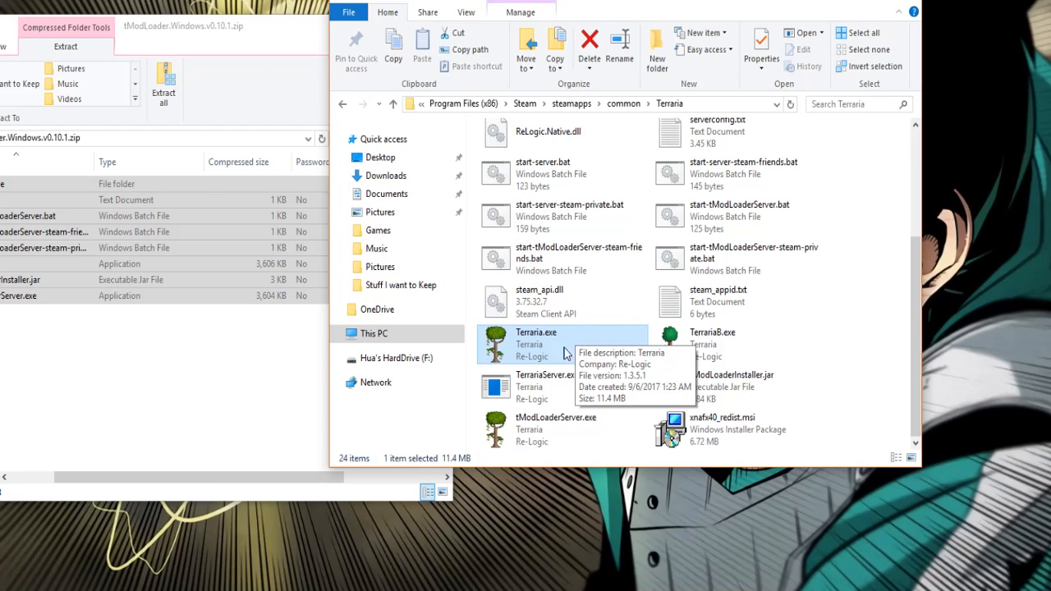
{"action": "double_click", "coordinate": [537, 332]}
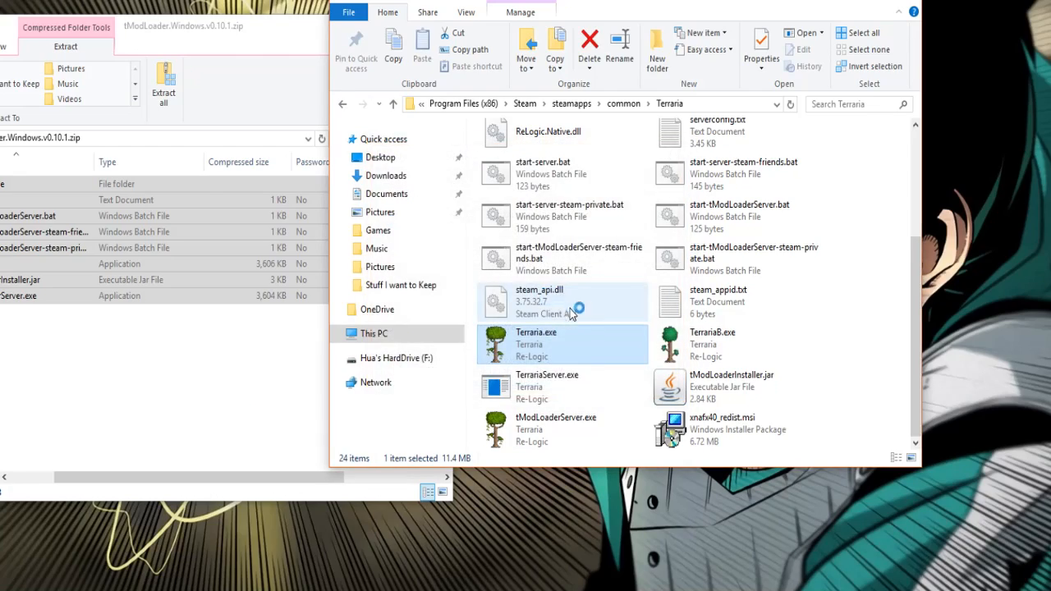
{"action": "double_click", "coordinate": [537, 344]}
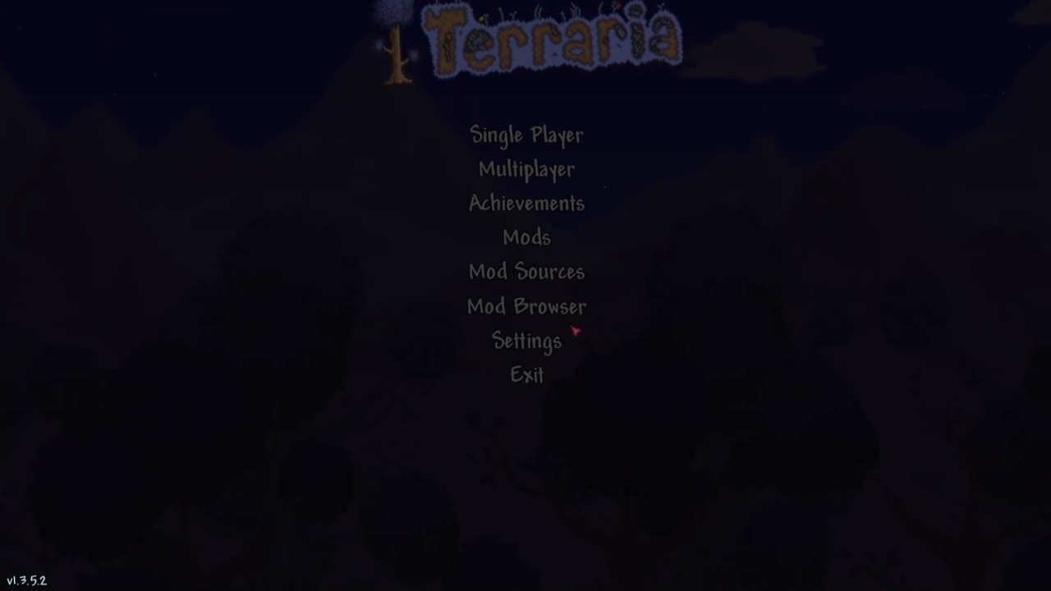
{"action": "mouse_move", "coordinate": [579, 247]}
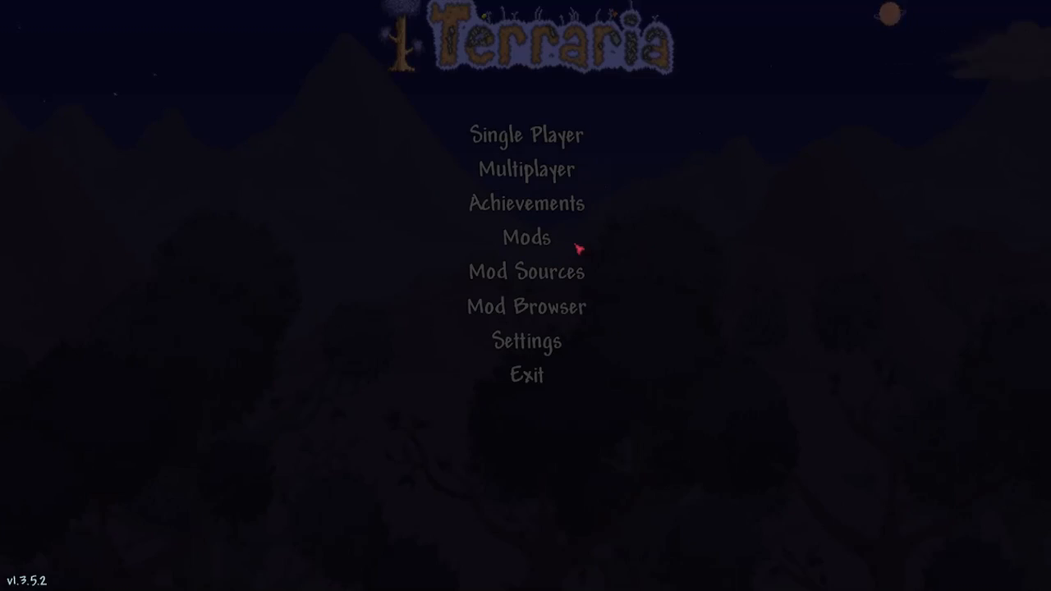
- Open the Mod Browser from the tModLoader main menu
{"action": "left_click", "coordinate": [525, 237]}
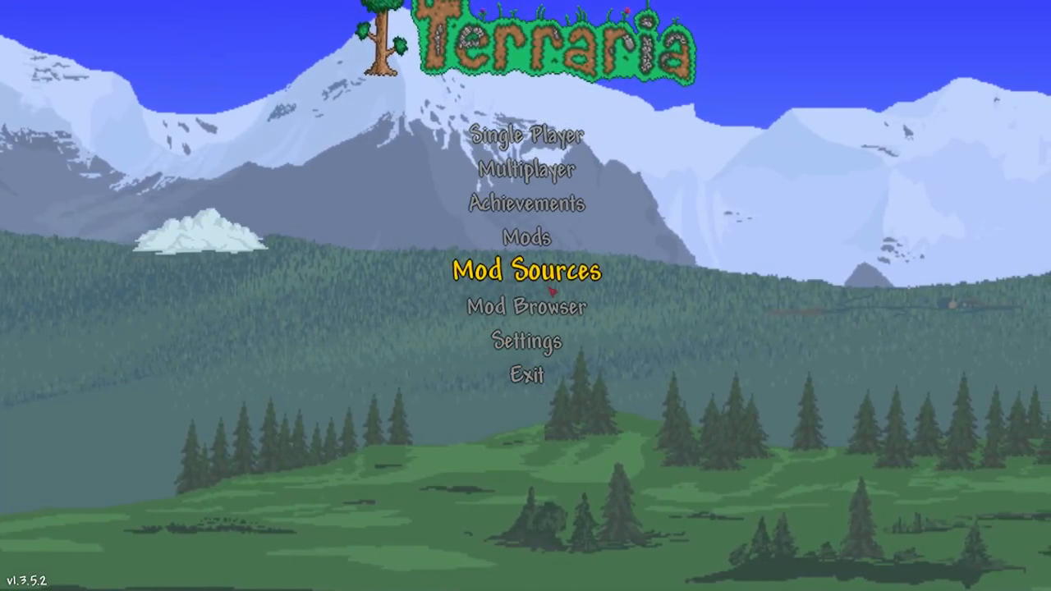
{"action": "left_click", "coordinate": [526, 307]}
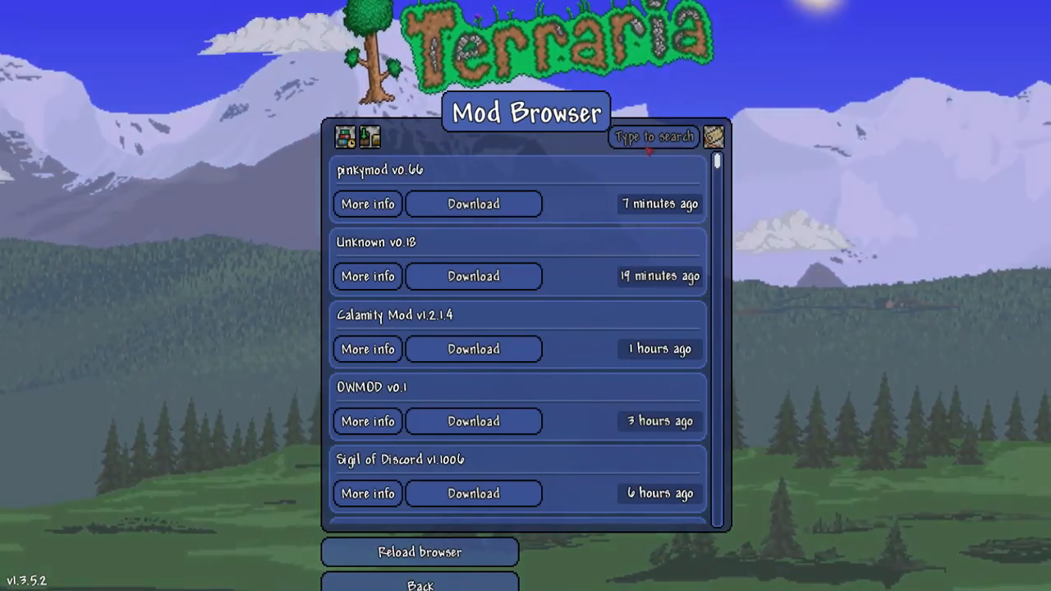
- Search the Mod Browser for 'calamity', then return to the main menu
{"action": "type", "text": "calamity"}
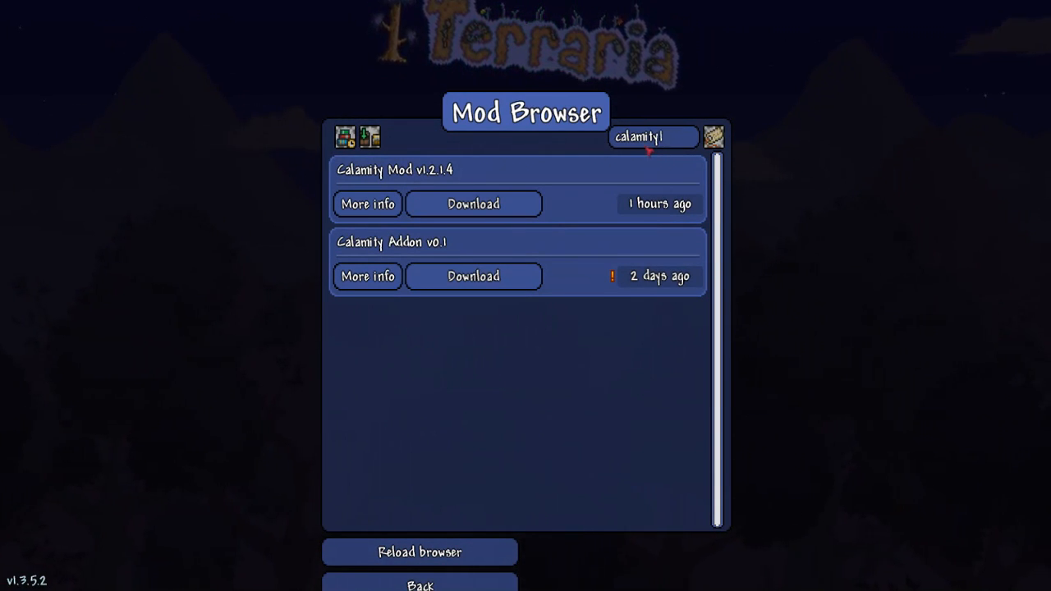
{"action": "left_click", "coordinate": [420, 583]}
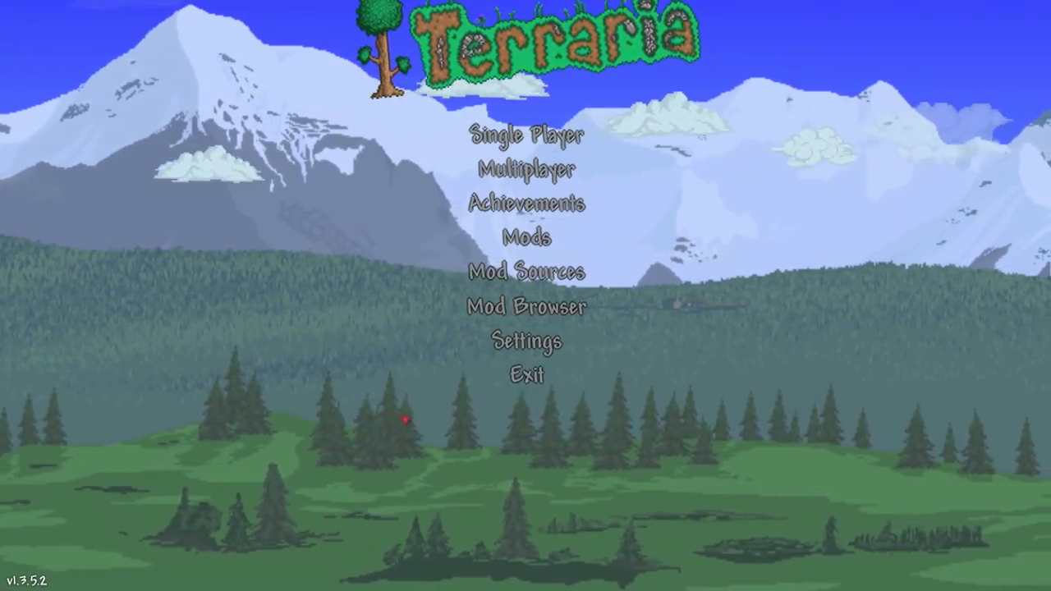
{"action": "mouse_move", "coordinate": [527, 375]}
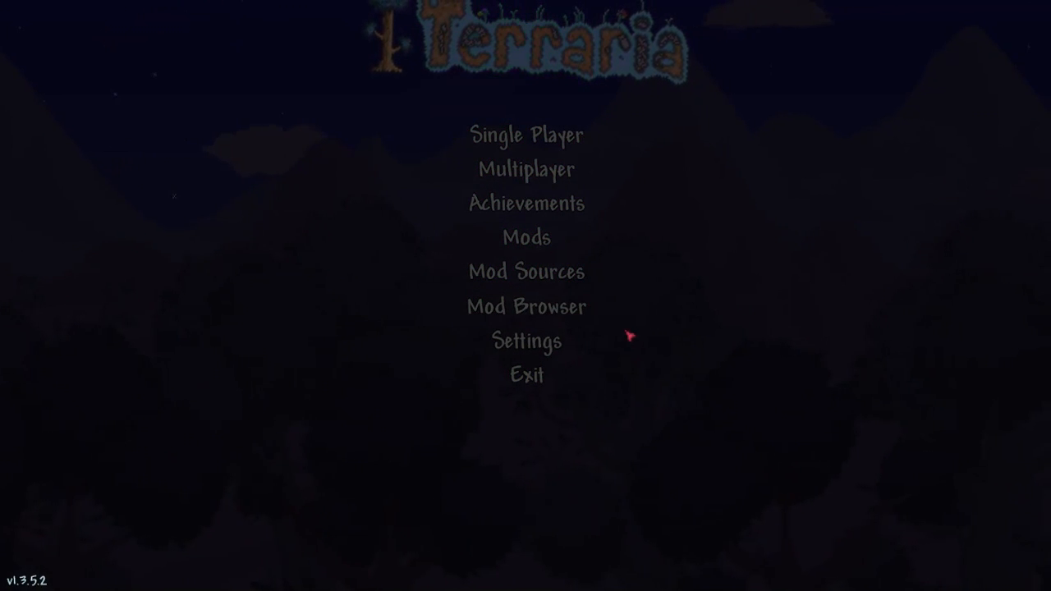
{"action": "mouse_move", "coordinate": [634, 338]}
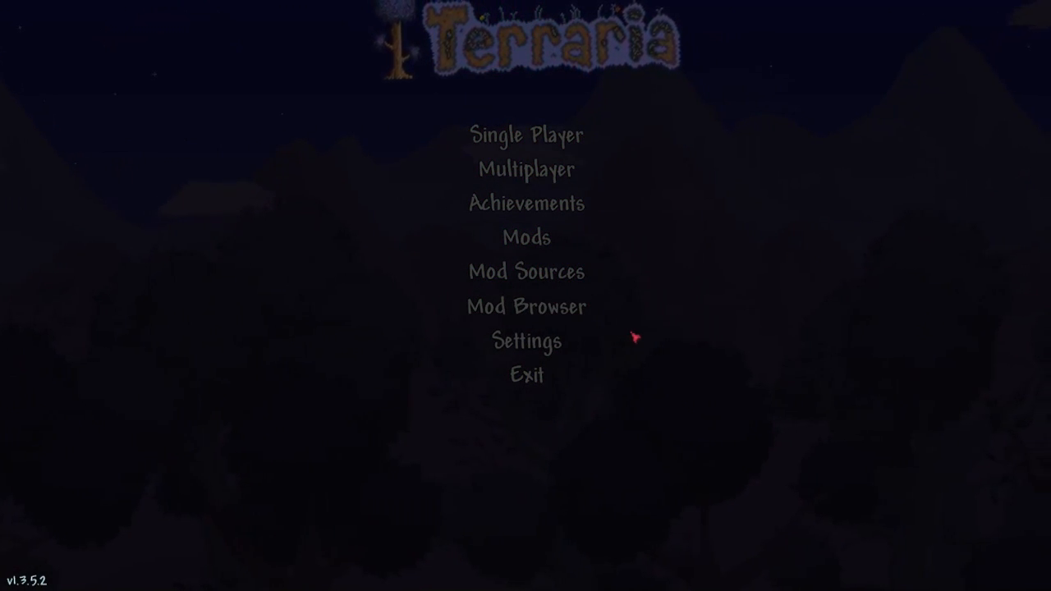